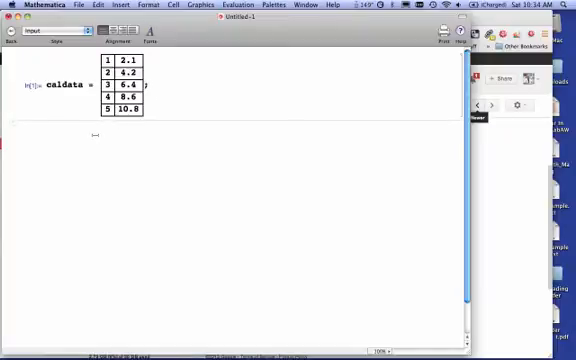
Evaluate ListPlot[caldata] to scatter-plot the five calibration points.
type("List")
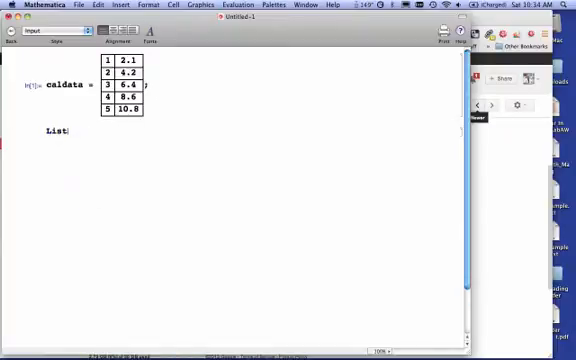
type("Plot[c")
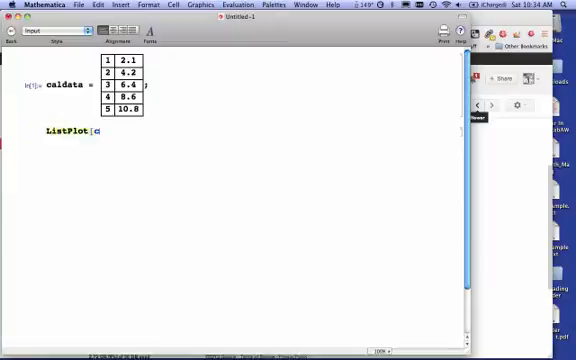
type("caldata")
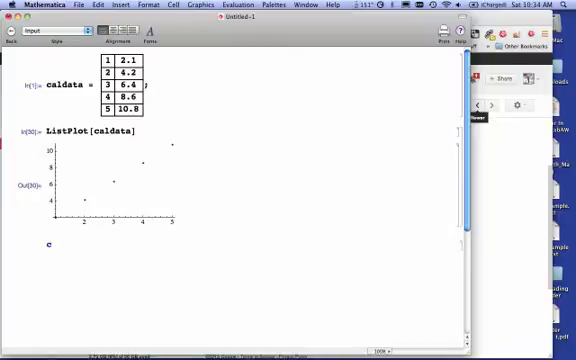
Define caldatafit = LinearModelFit[caldata, x, x] and show Normal form -0.12 + 2.18 x.
type("caldatafit = LinearModelFit")
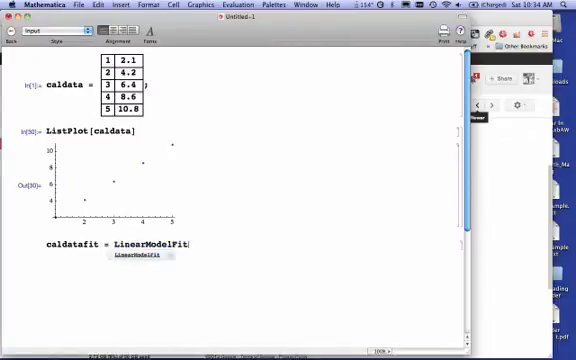
type("[caldata, x, x];")
type("caldatafit")
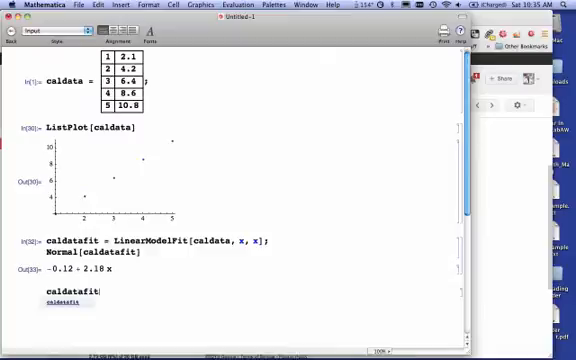
Evaluate caldatafit[6] to get 12.96, then begin typing labdata.
type("[6]")
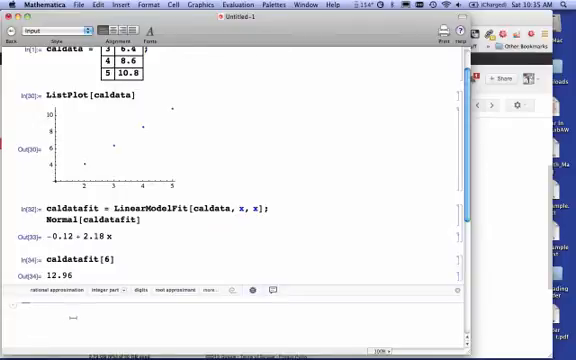
type("labdata")
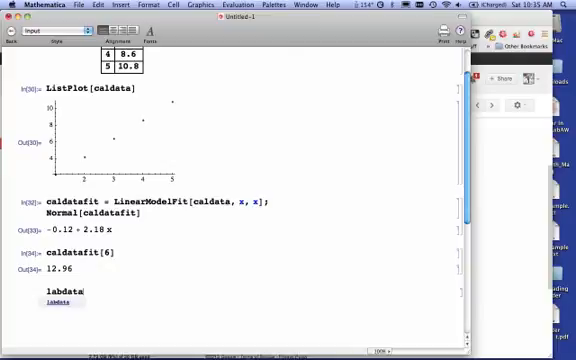
Define labdata = {7, 8, 9, 10} and display it with TableForm.
type("=")
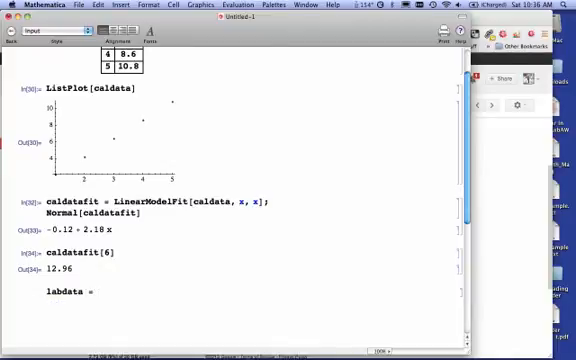
type("{7, 8, 9, 10")
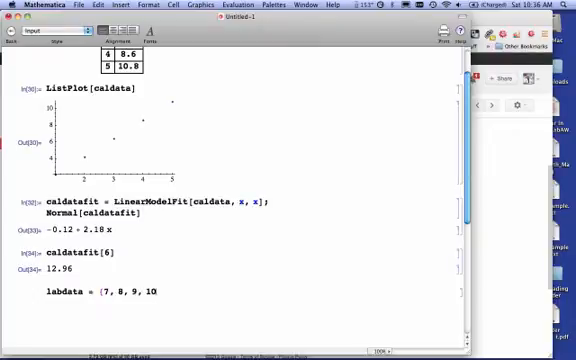
type("};")
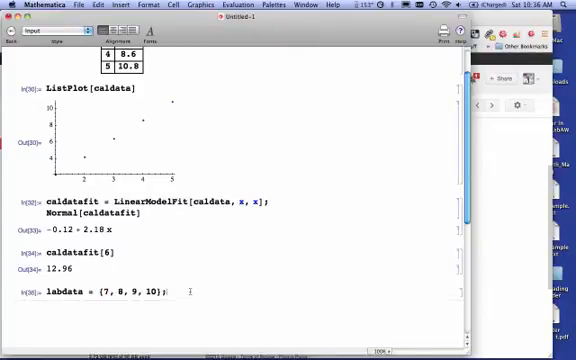
key("return")
type("labdata // TableForm")
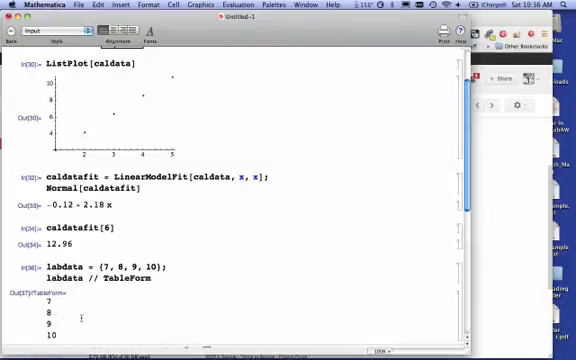
scroll("down", 3)
type("labdata")
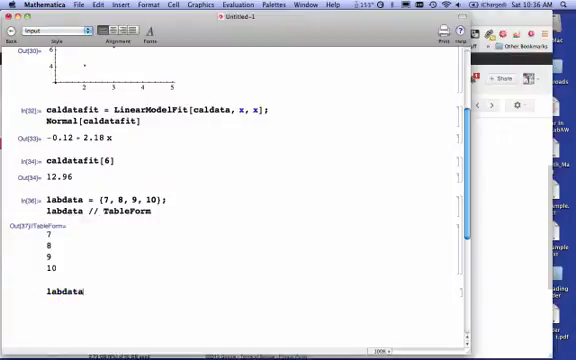
Evaluate labdata[[3]] to return the third lab value, 9.
type("[[3")
type("results =")
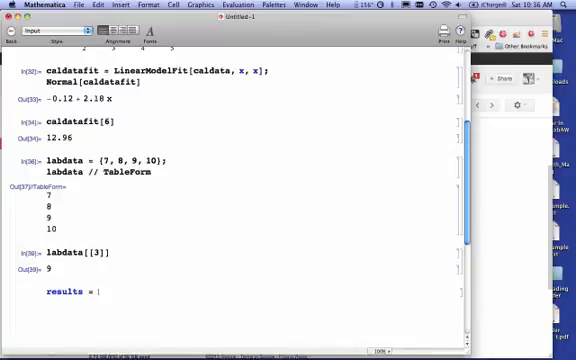
Build results with Table over rows 1–4 pairing labdata with caldatafit predictions, shown in a framed Grid.
type("Table[")
type("{")
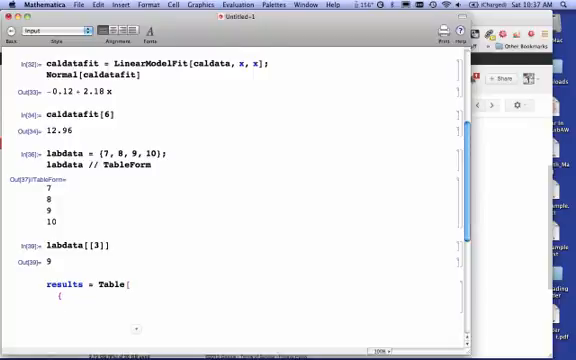
type("labdata[[row]],")
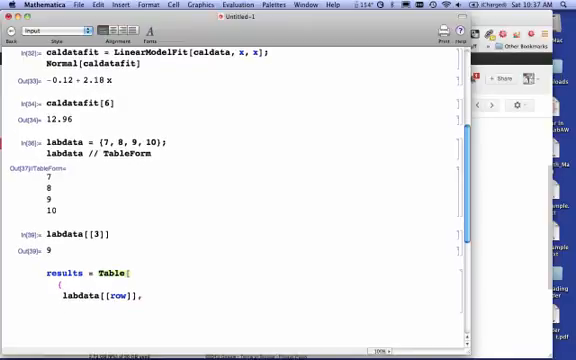
type("caldatafit[")
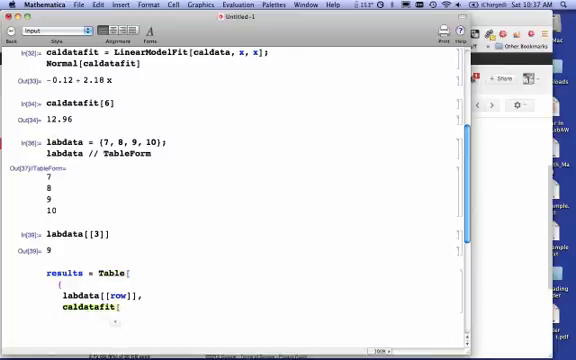
type("ka ==")
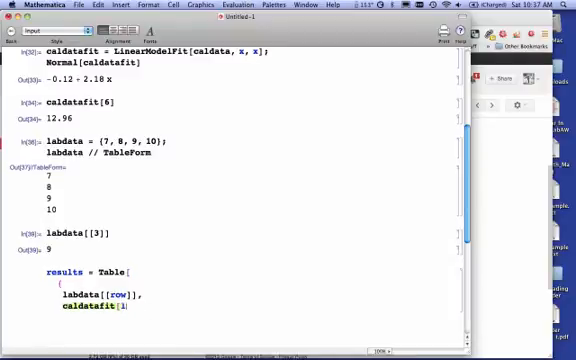
type("labdata[[")
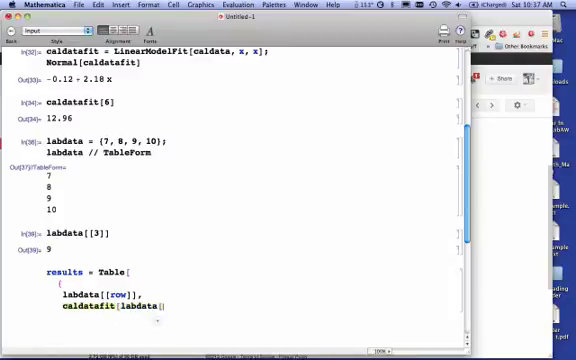
type("row")
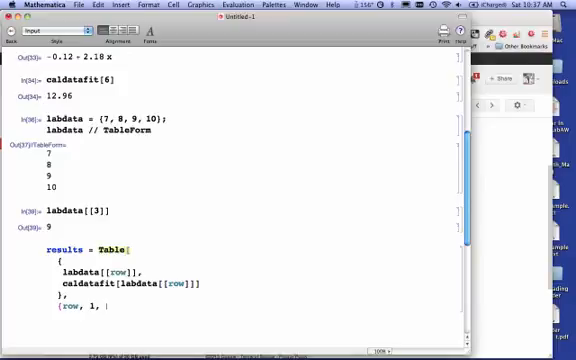
type("4}")
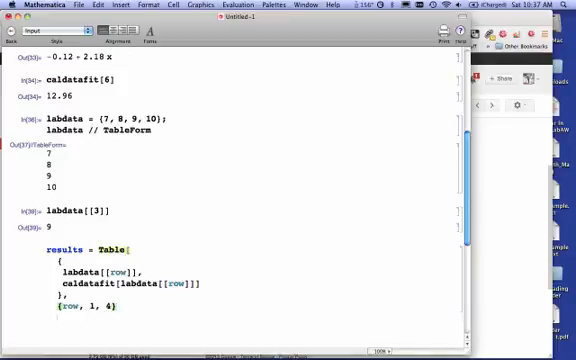
scroll("up", 3)
type("Grid[results, Frame → All]")
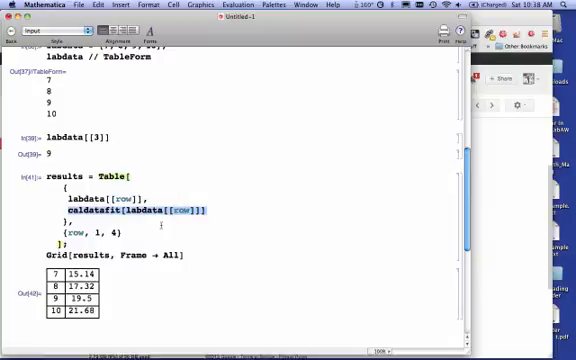
scroll("up", 3)
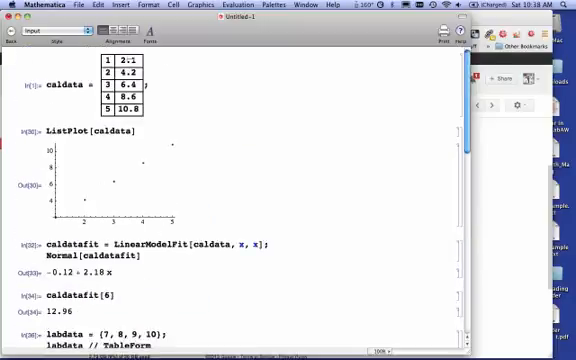
scroll("down", 3)
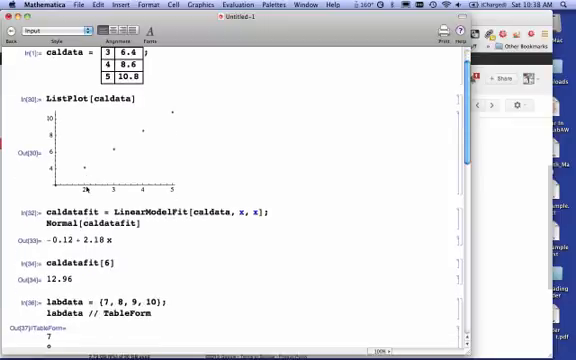
scroll("down", 3)
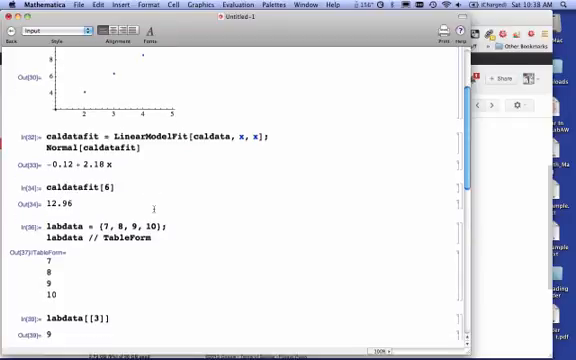
scroll("down", 3)
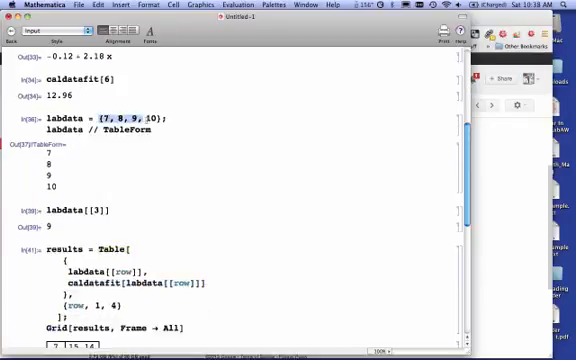
scroll("down", 3)
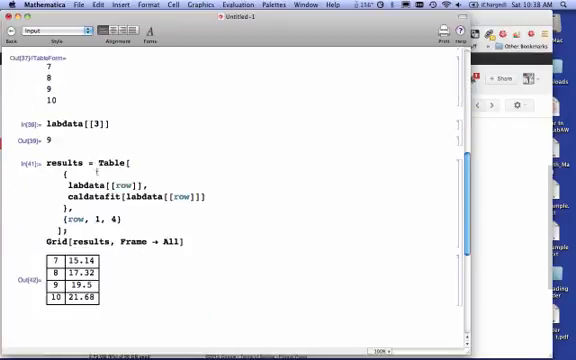